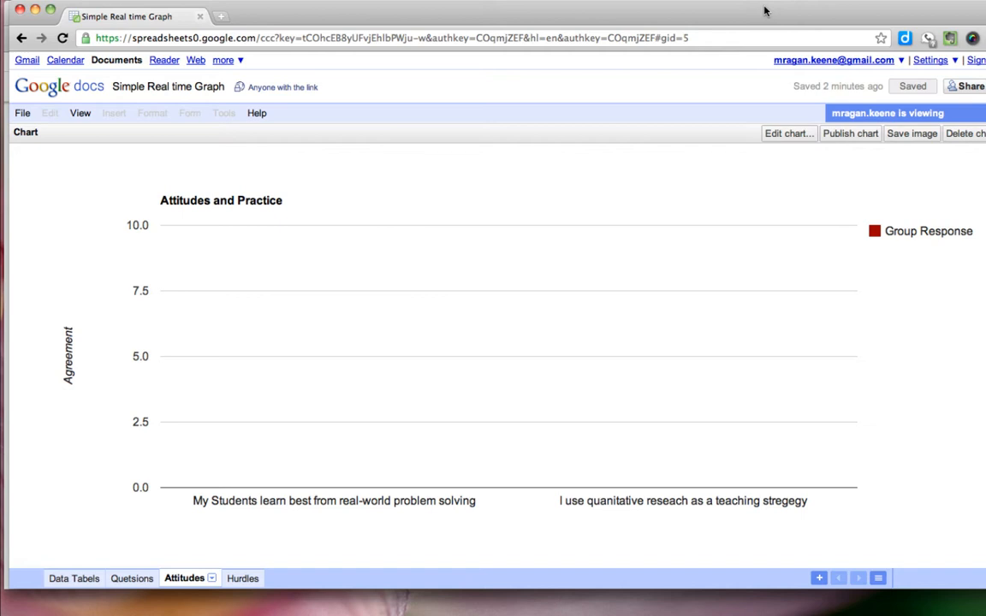
{"action": "mouse_move", "coordinate": [800, 144]}
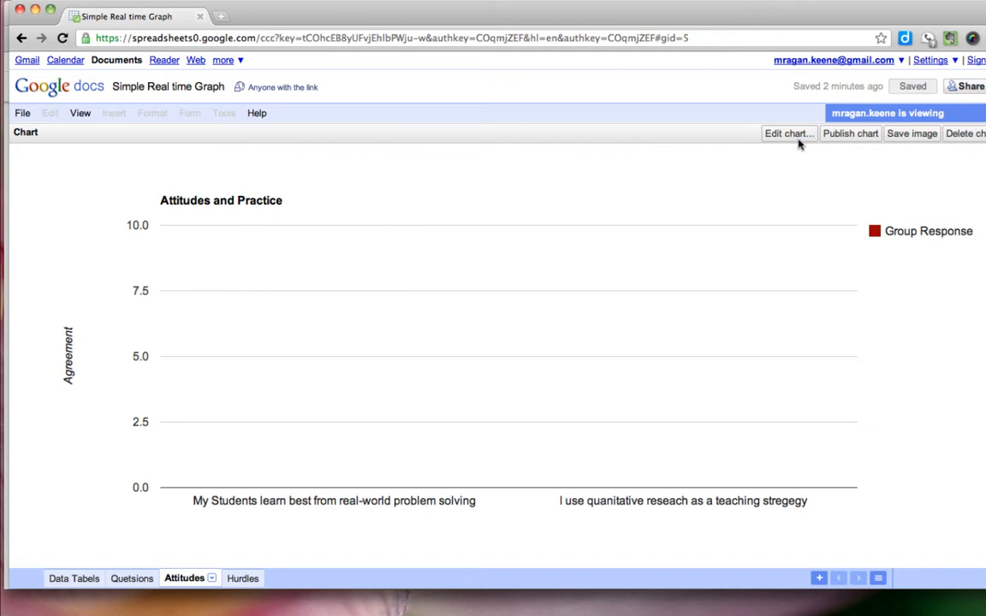
{"action": "mouse_move", "coordinate": [404, 347]}
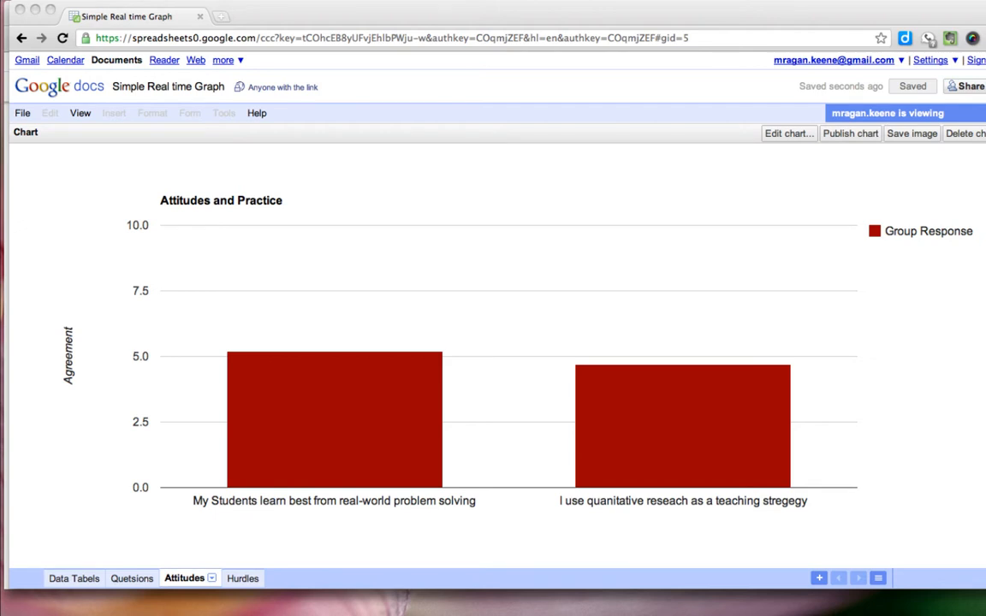
{"action": "mouse_move", "coordinate": [683, 389]}
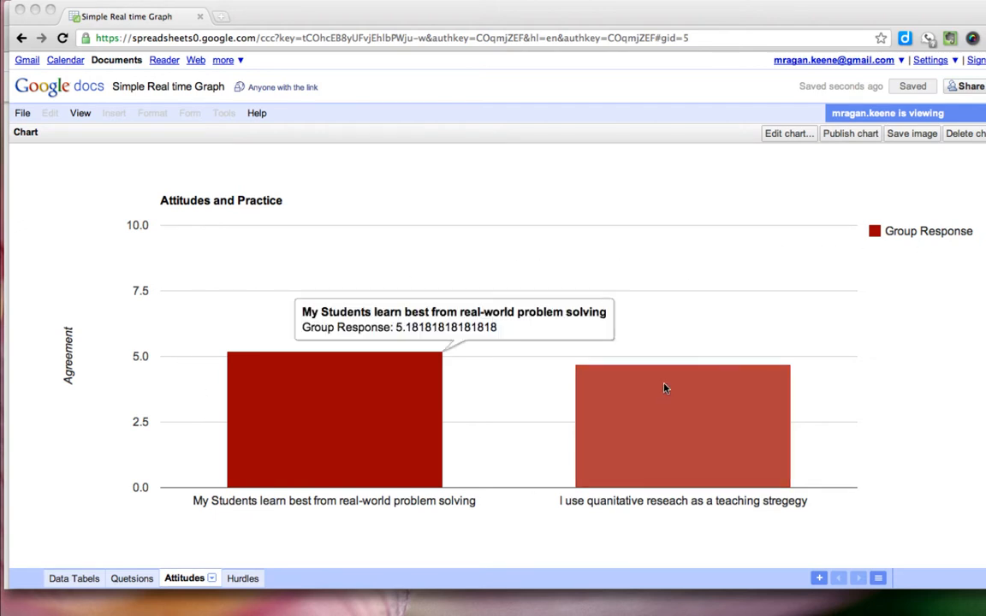
{"action": "mouse_move", "coordinate": [158, 350]}
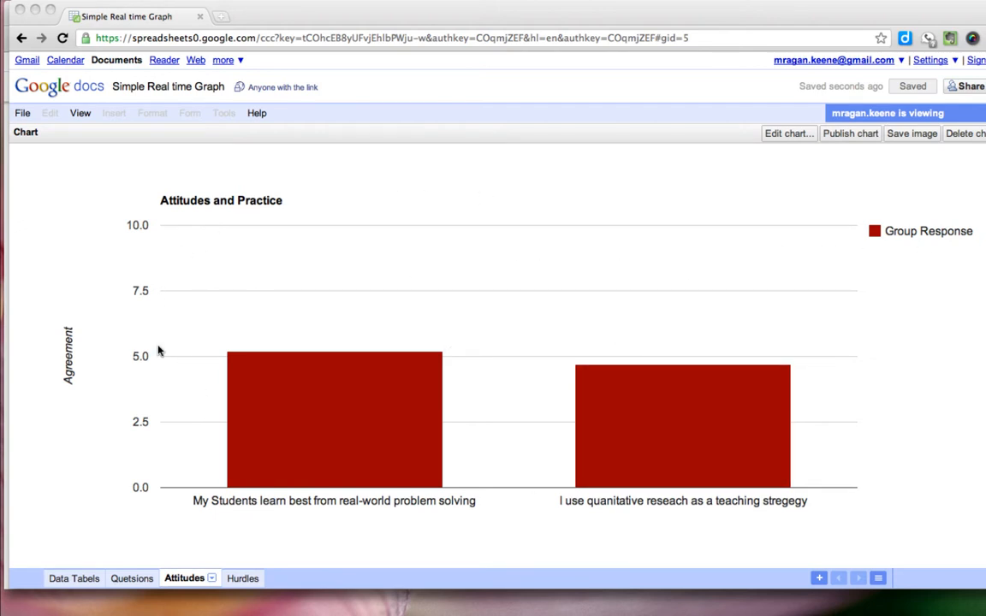
{"action": "mouse_move", "coordinate": [118, 545]}
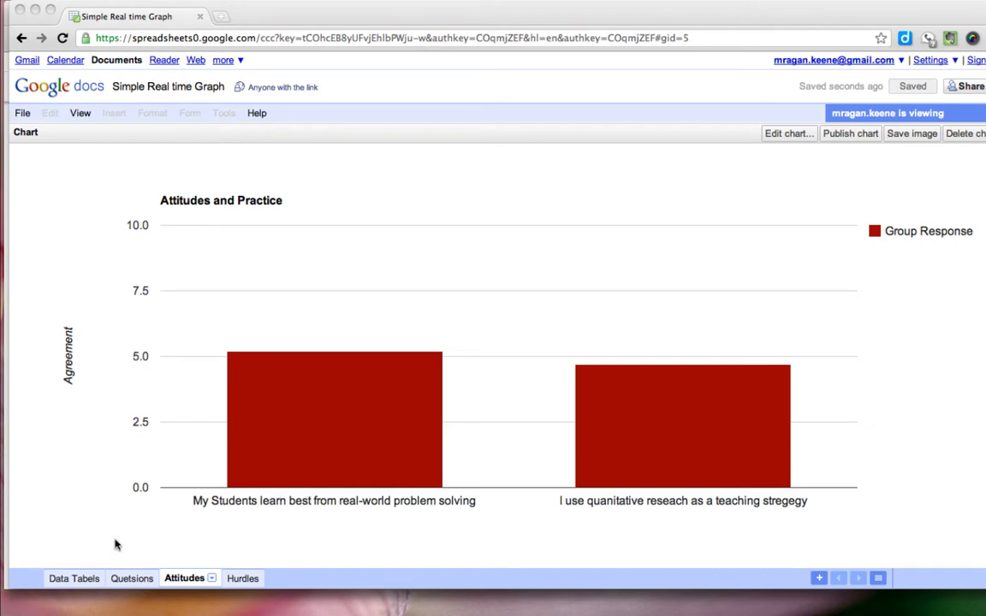
{"action": "mouse_move", "coordinate": [94, 595]}
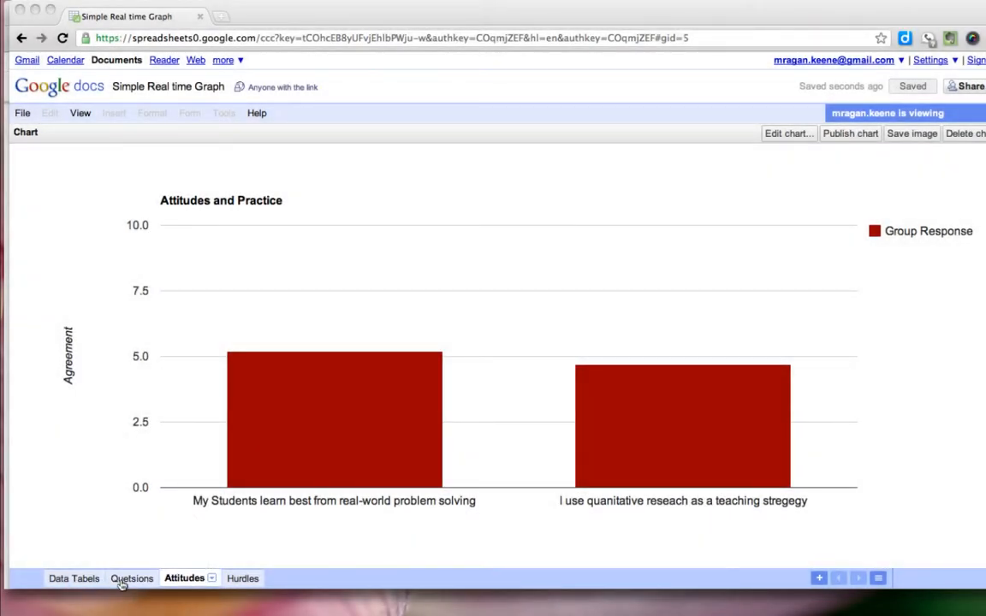
Show the Quetsions sheet's row 4 averages, such as =AVERAGE(A5:A30).
{"action": "left_click", "coordinate": [133, 578]}
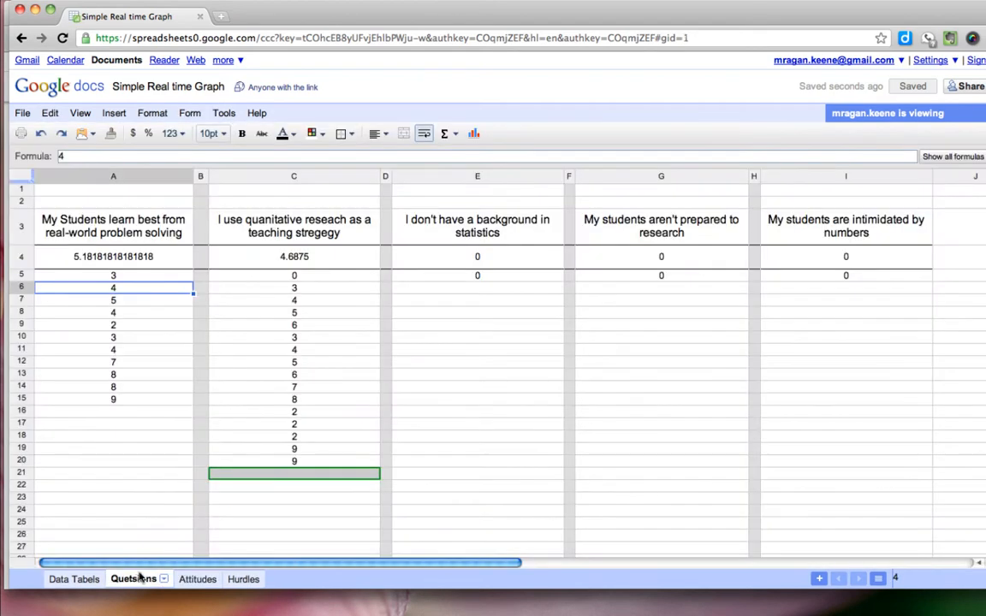
{"action": "mouse_move", "coordinate": [109, 301]}
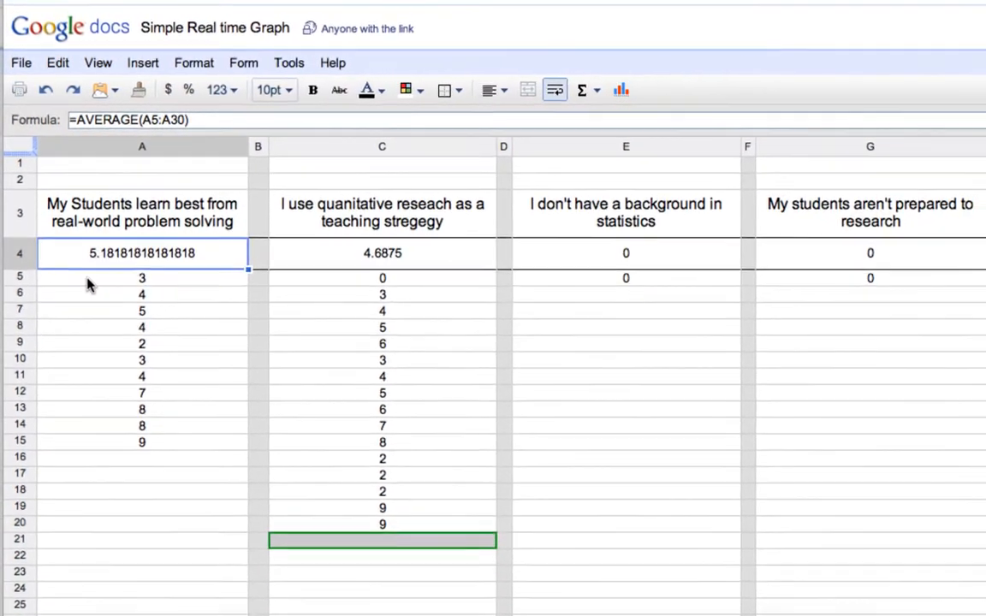
{"action": "scroll", "scroll_direction": "down", "scroll_amount": 3}
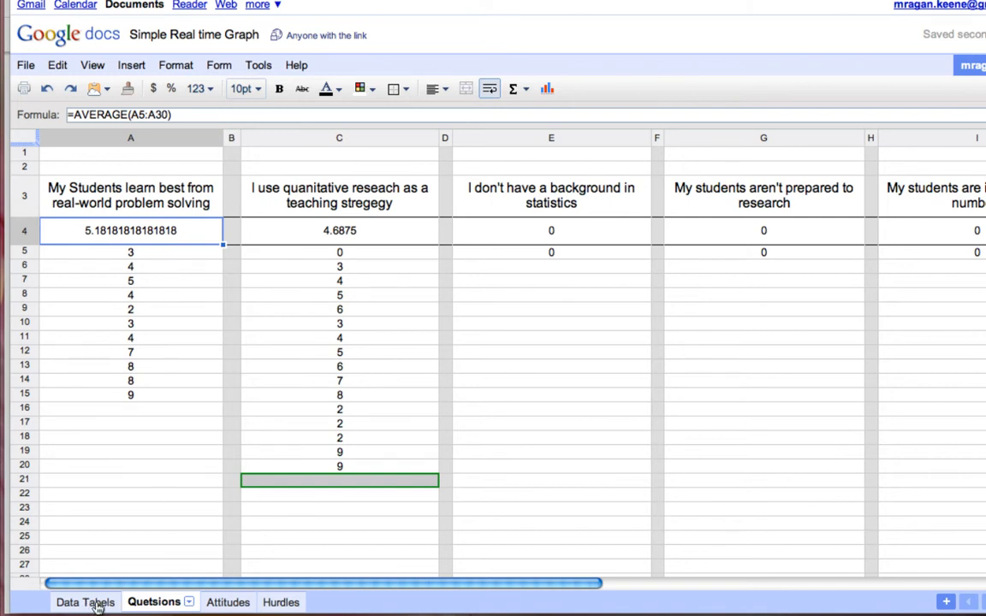
On Data Tabels, confirm B6 is =Quetsions!A4 and select A5:B7 for charting.
{"action": "left_click", "coordinate": [84, 601]}
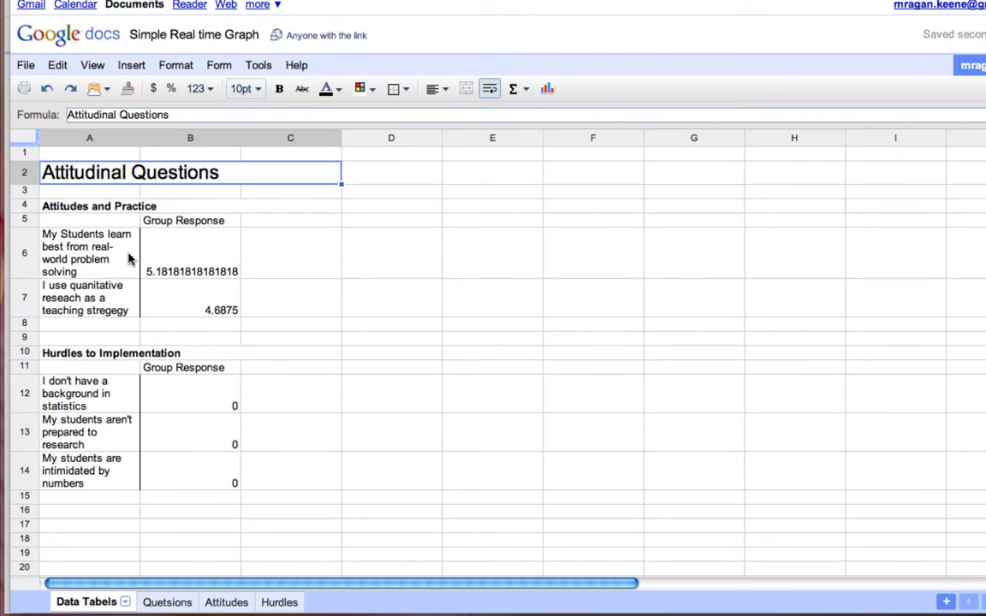
{"action": "mouse_move", "coordinate": [103, 277]}
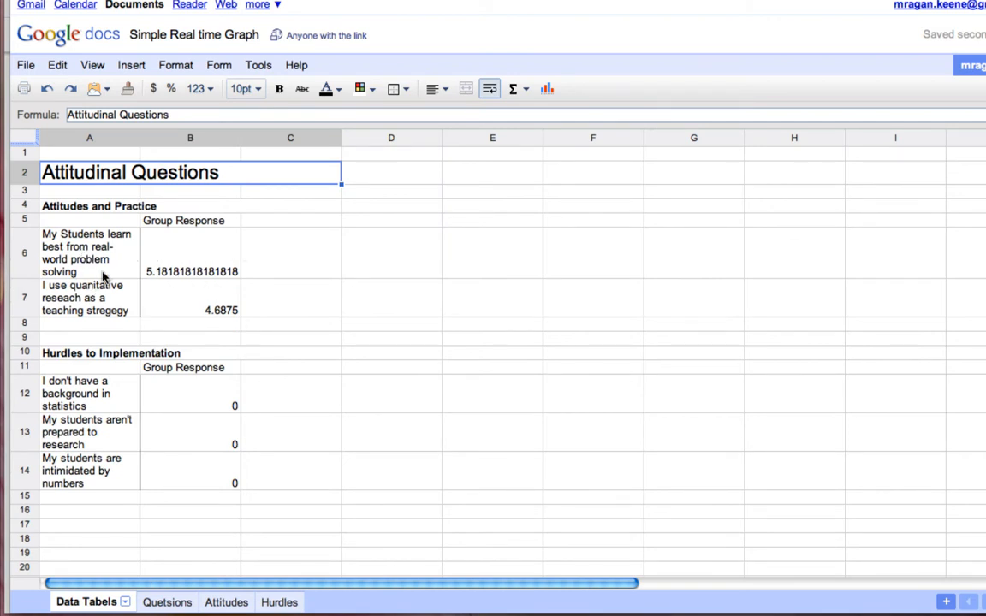
{"action": "left_click", "coordinate": [190, 253]}
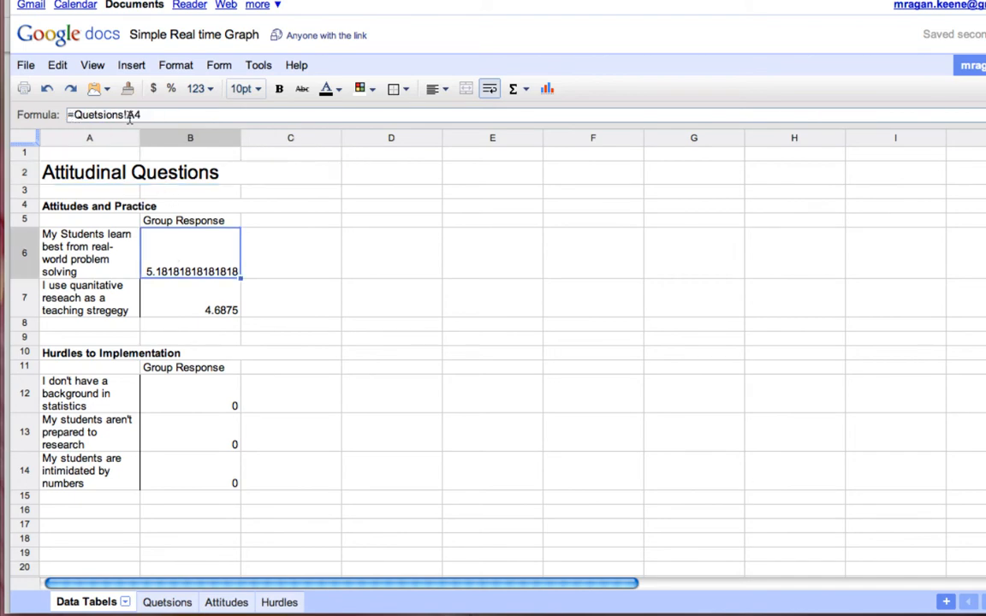
{"action": "left_click", "coordinate": [167, 601]}
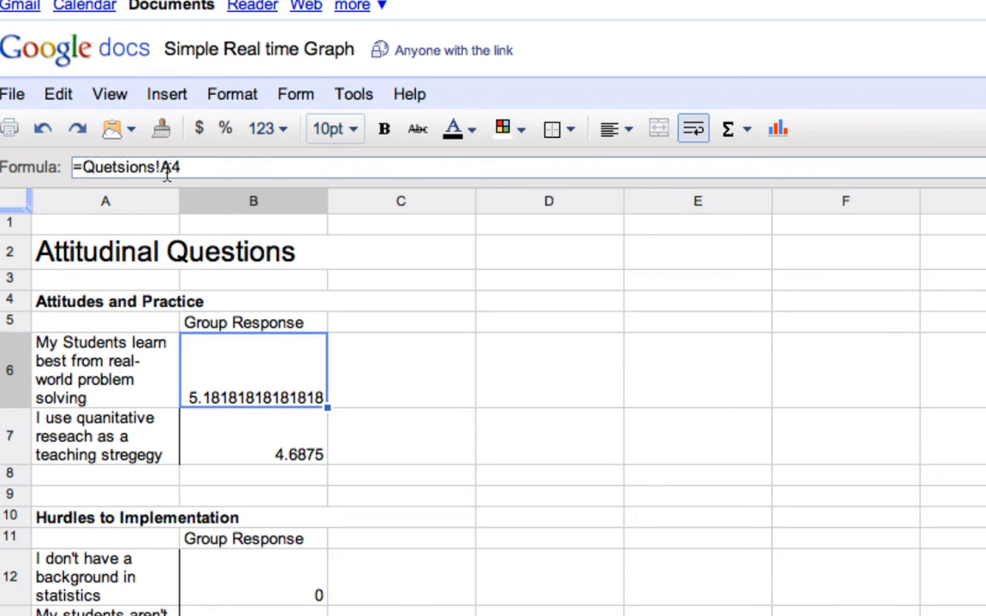
{"action": "mouse_move", "coordinate": [242, 397]}
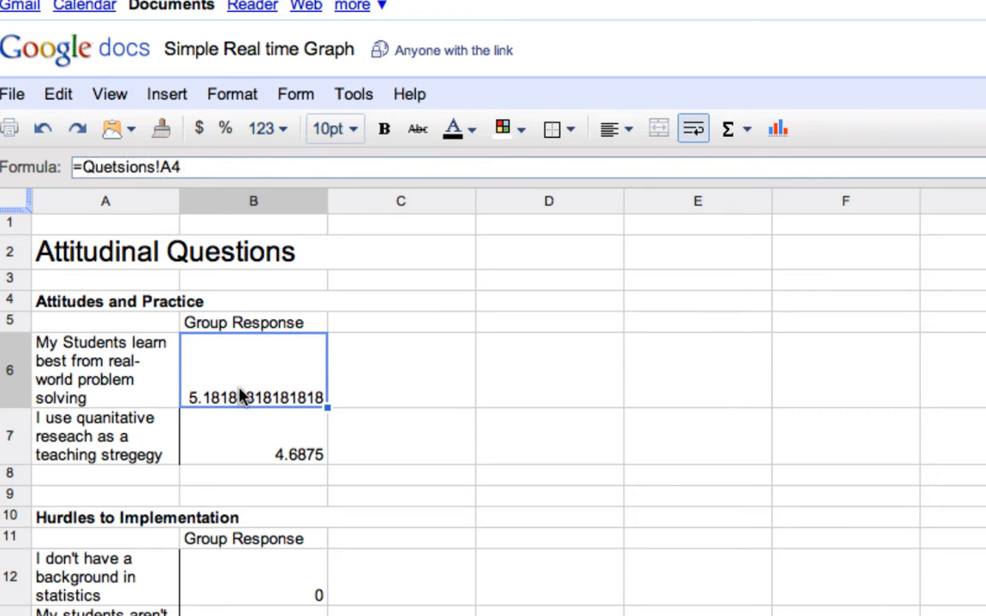
{"action": "mouse_move", "coordinate": [264, 473]}
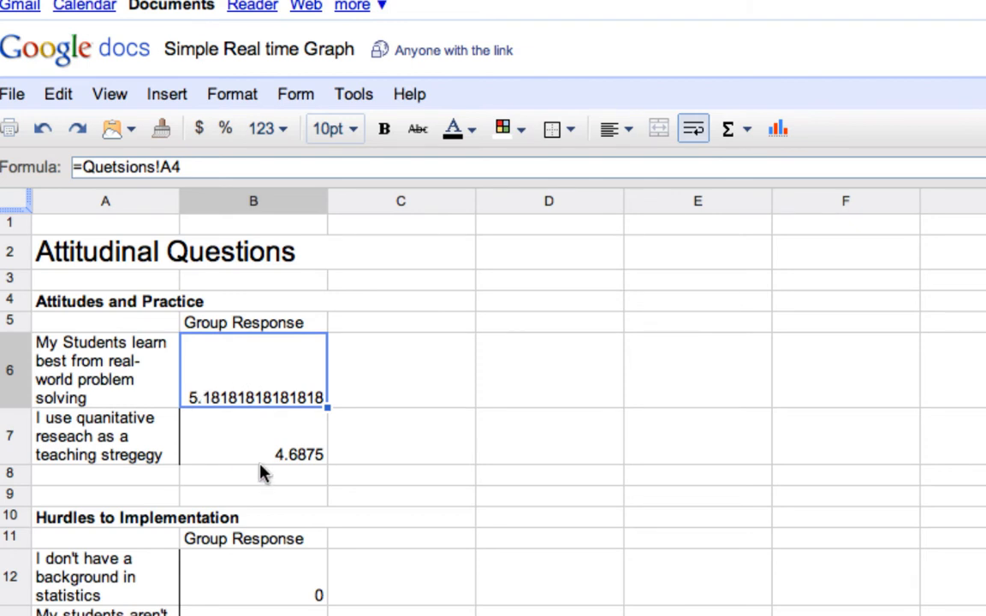
{"action": "left_click", "coordinate": [401, 437]}
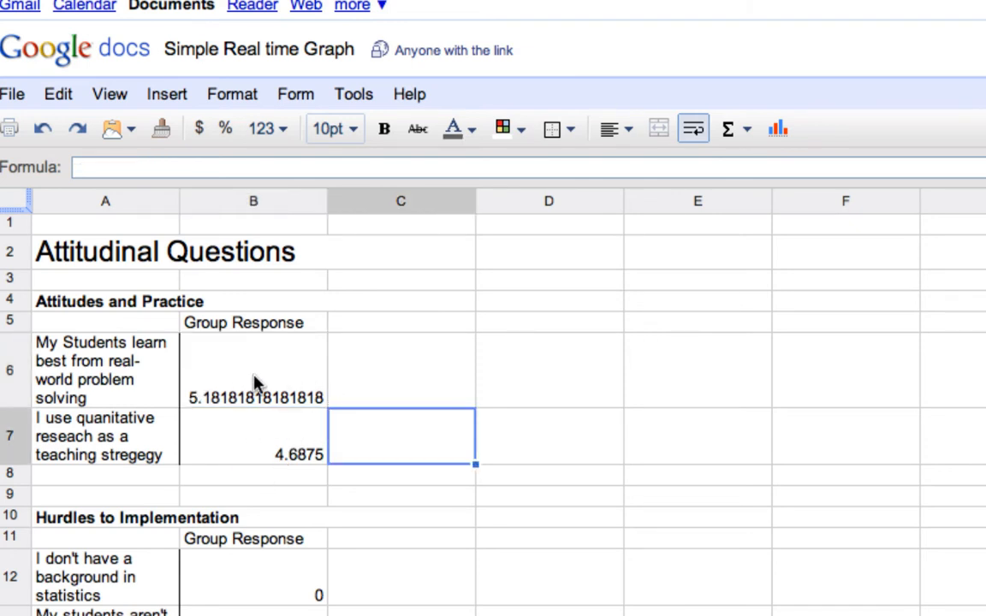
{"action": "mouse_move", "coordinate": [90, 325]}
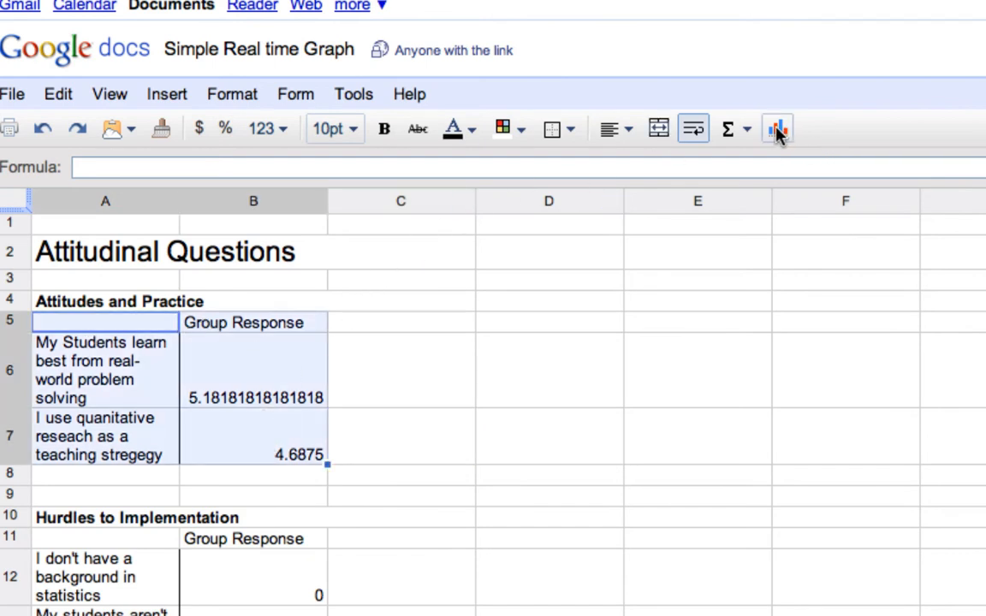
Insert a column chart of A5:B7 in the Chart Editor.
{"action": "left_click", "coordinate": [776, 128]}
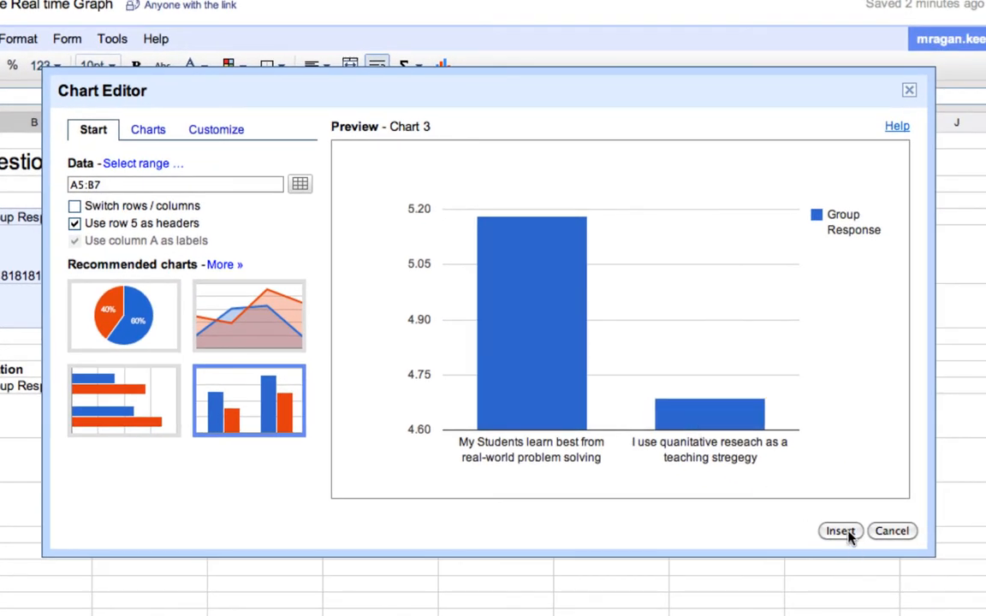
{"action": "mouse_move", "coordinate": [428, 262]}
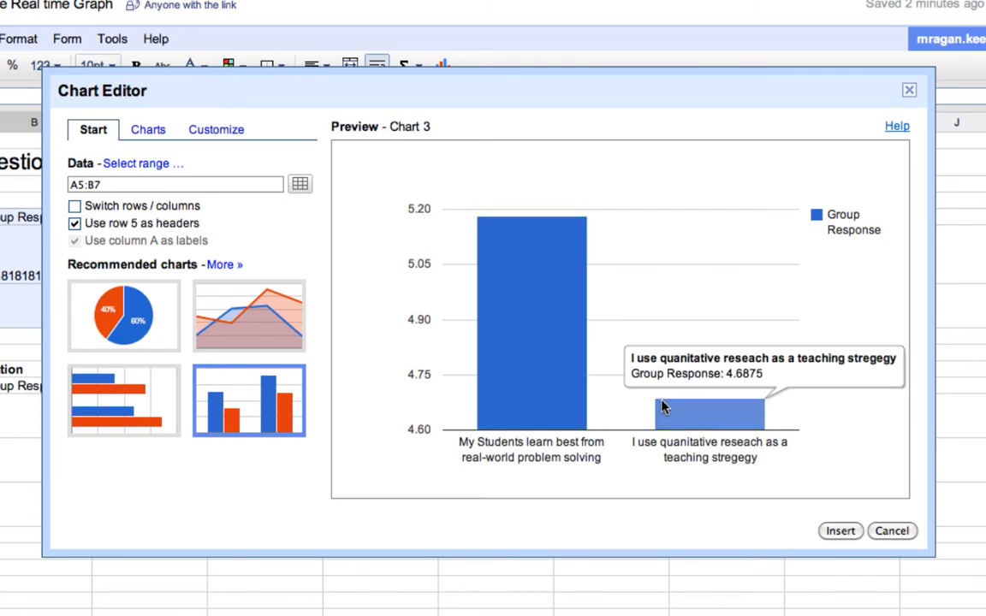
{"action": "mouse_move", "coordinate": [672, 424]}
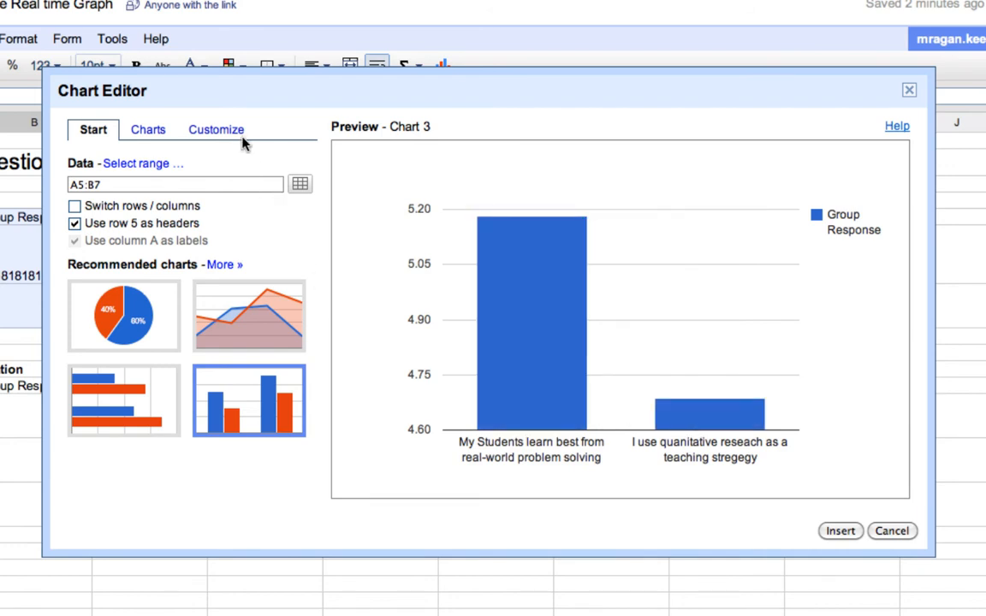
Under Customize, set the vertical axis minimum to 0 and maximum to 10.
{"action": "left_click", "coordinate": [216, 129]}
{"action": "type", "text": "0"}
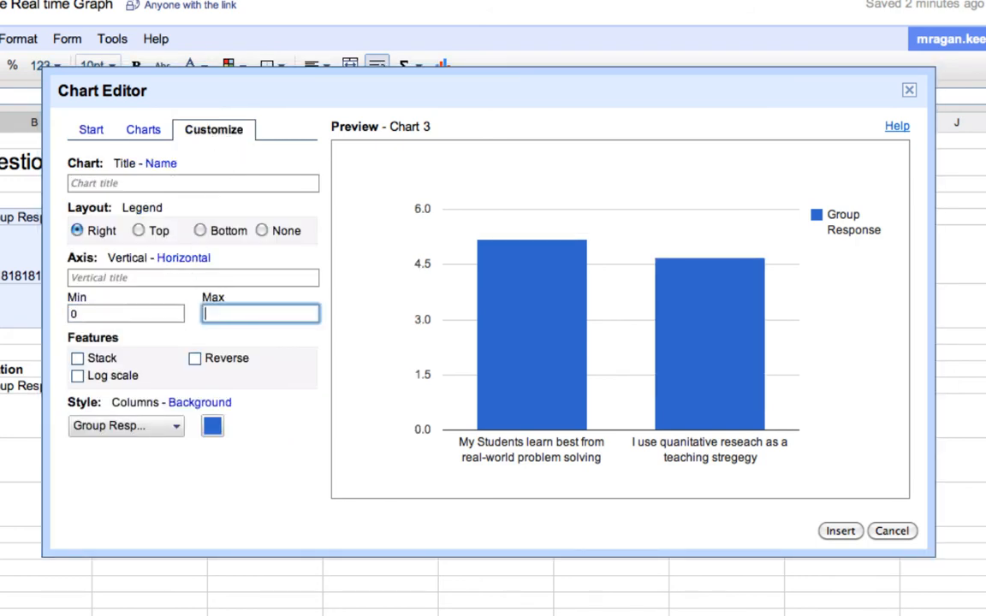
{"action": "type", "text": "10"}
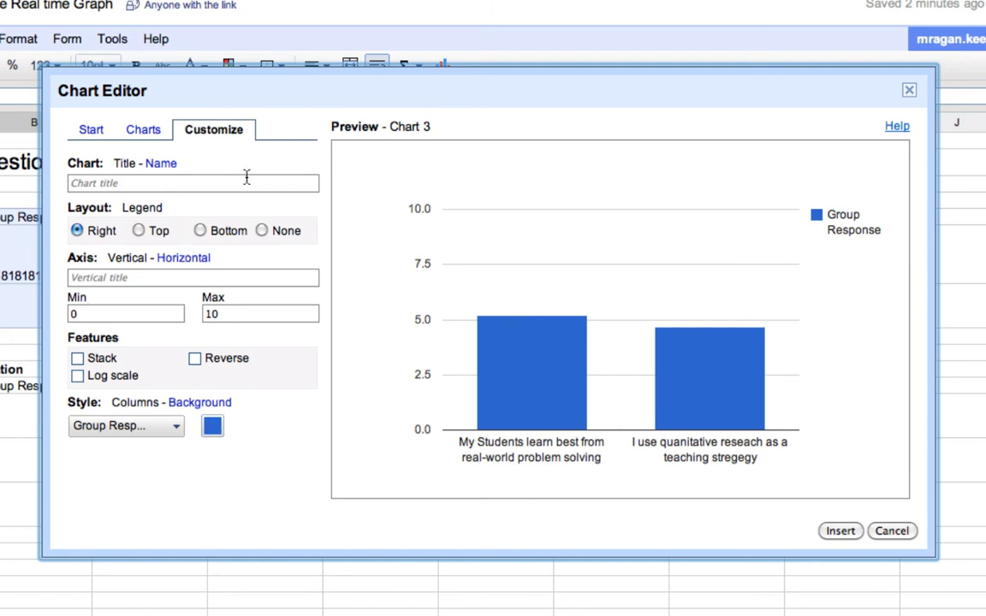
{"action": "mouse_move", "coordinate": [586, 541]}
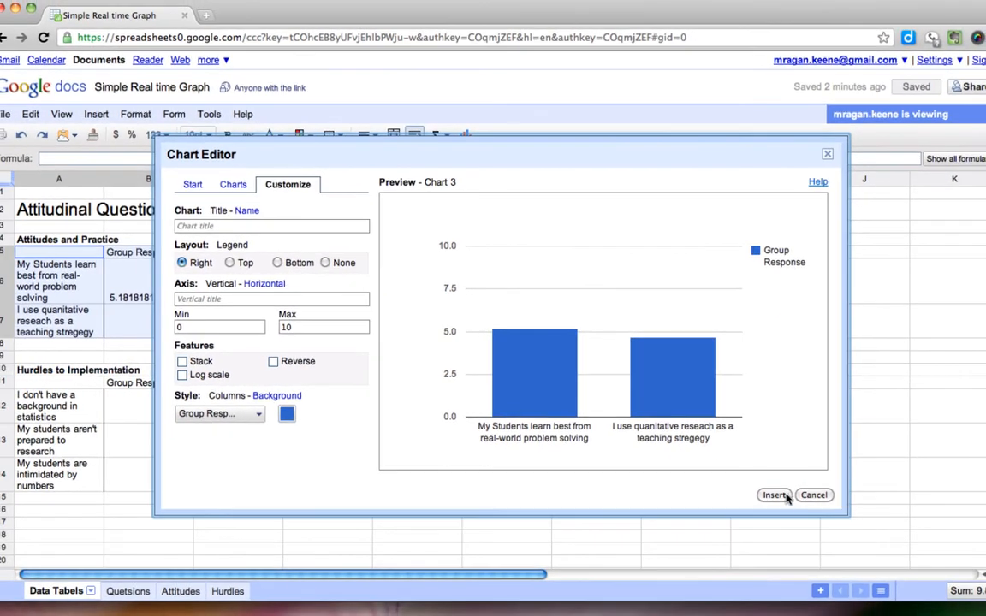
Place Chart 3 on the Data Tabels sheet and show its options menu.
{"action": "left_click", "coordinate": [773, 494]}
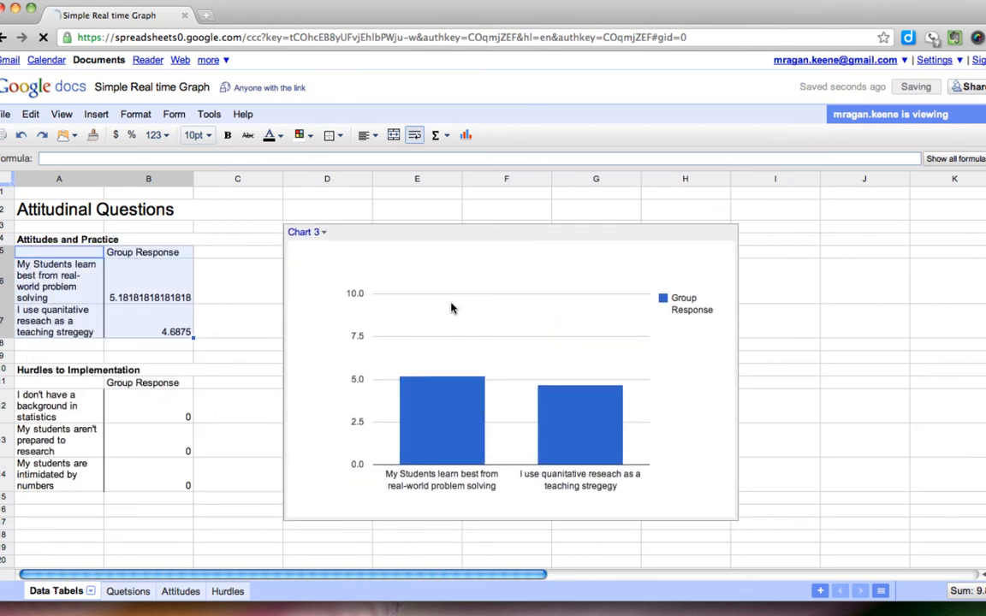
{"action": "left_click", "coordinate": [306, 232]}
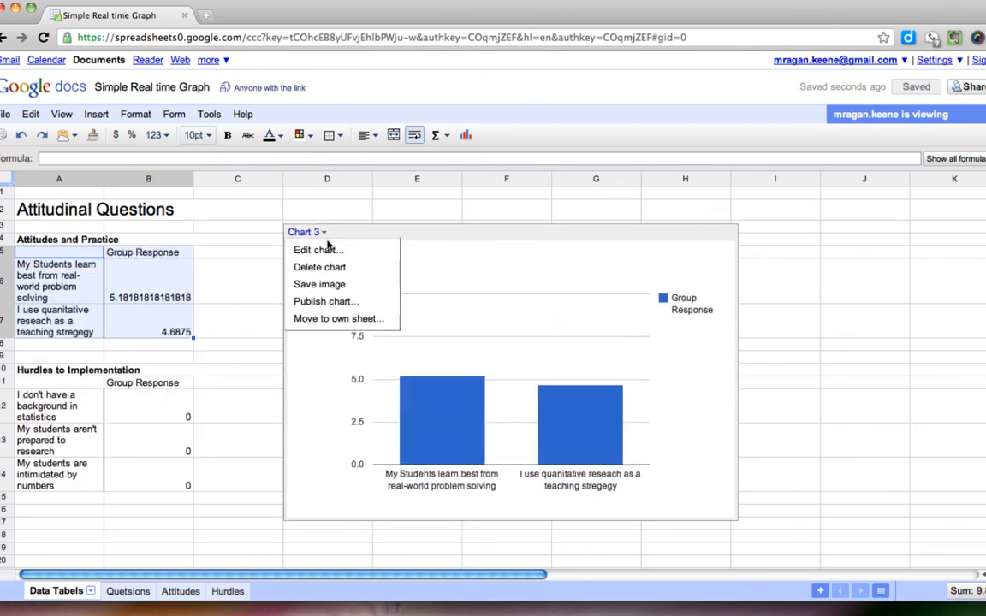
{"action": "mouse_move", "coordinate": [337, 318]}
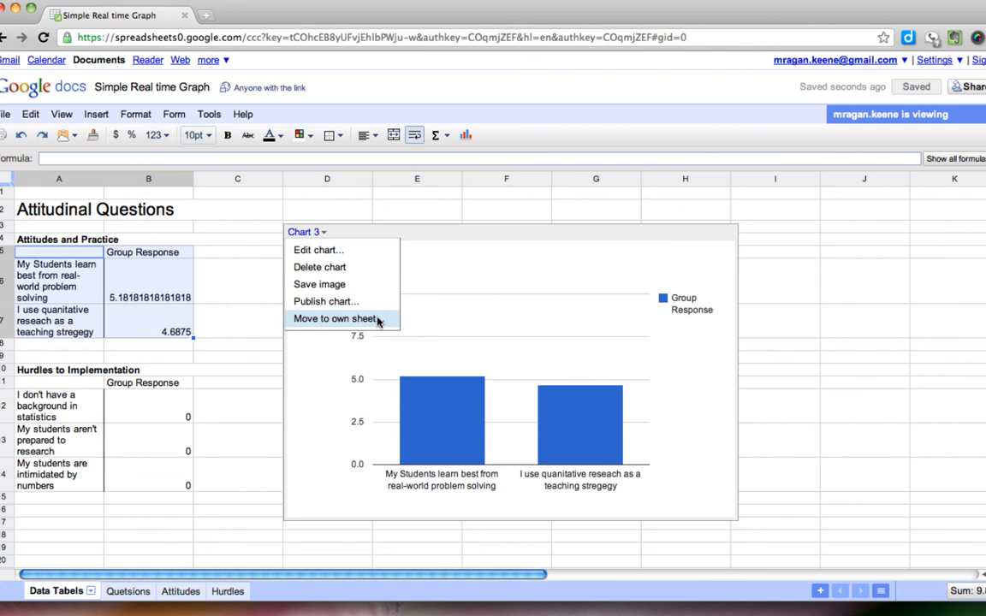